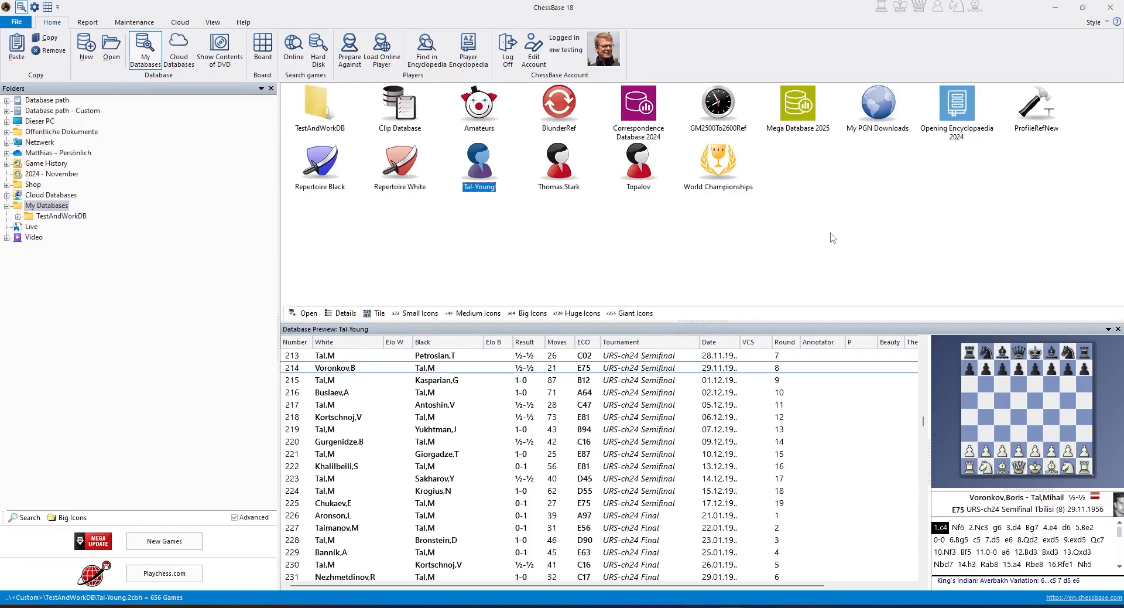
mouse_move(664, 217)
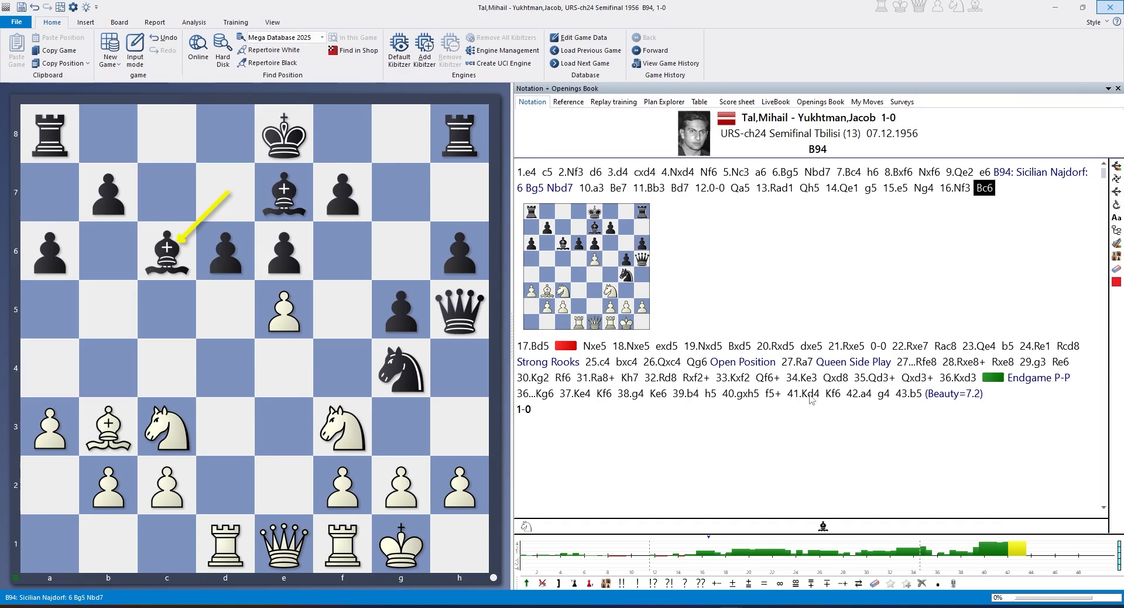
mouse_move(800, 491)
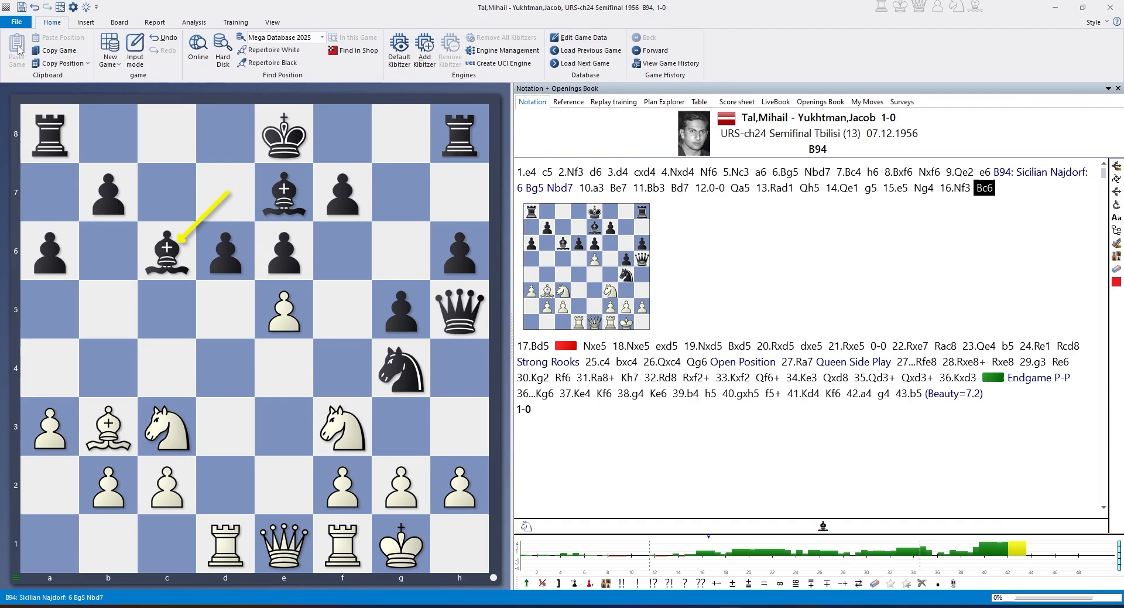
Step: Generate a QR code of the Tal–Yukhtman 1956 game via File > Direct Share
left_click(17, 22)
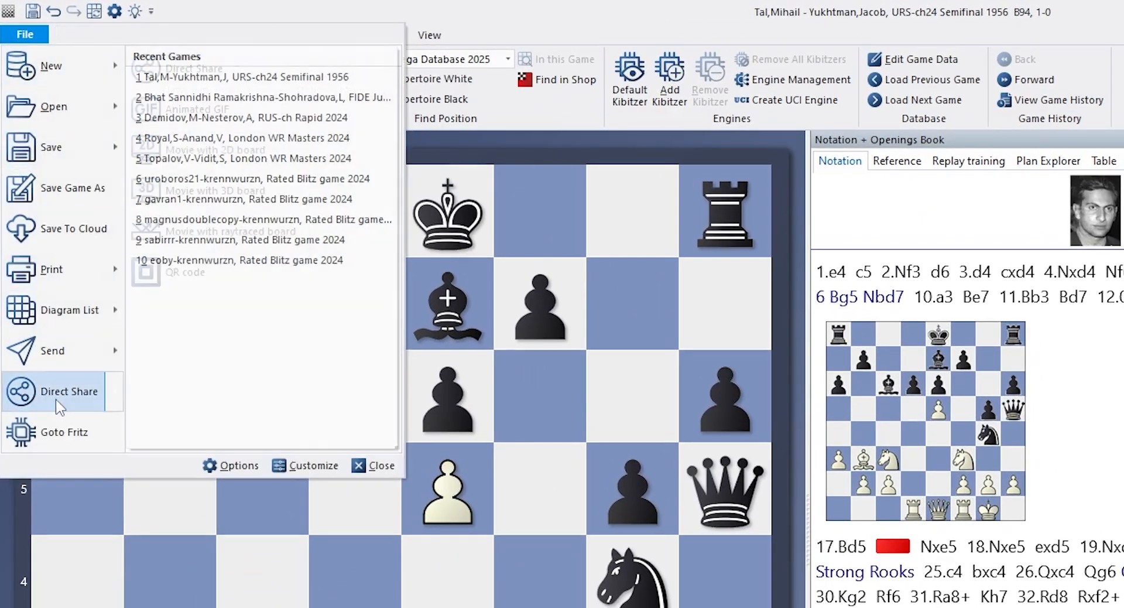
left_click(70, 391)
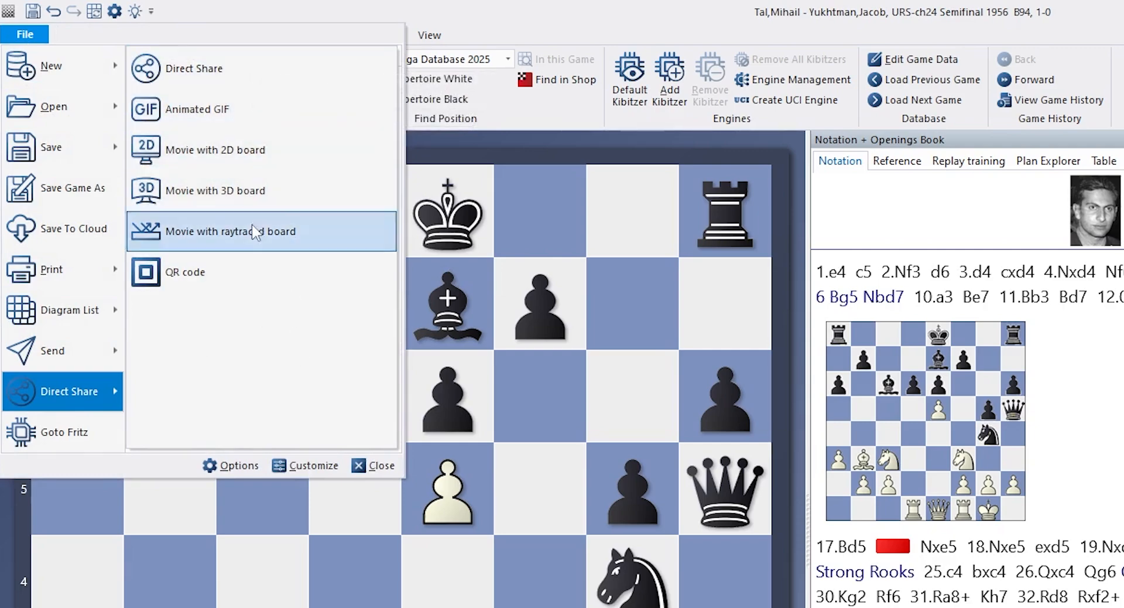
mouse_move(262, 271)
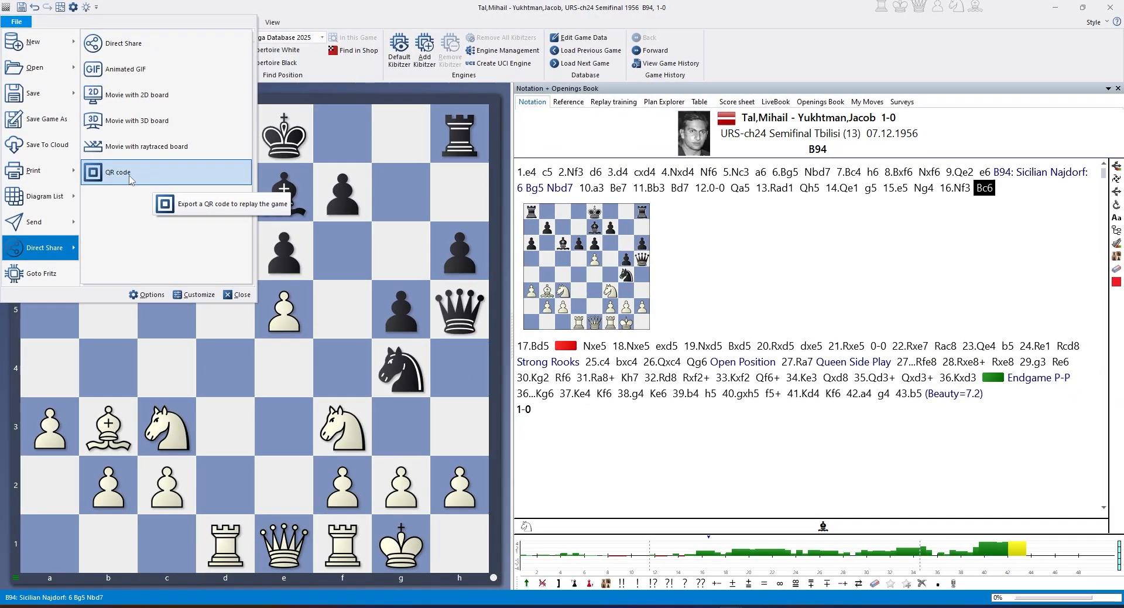
left_click(117, 173)
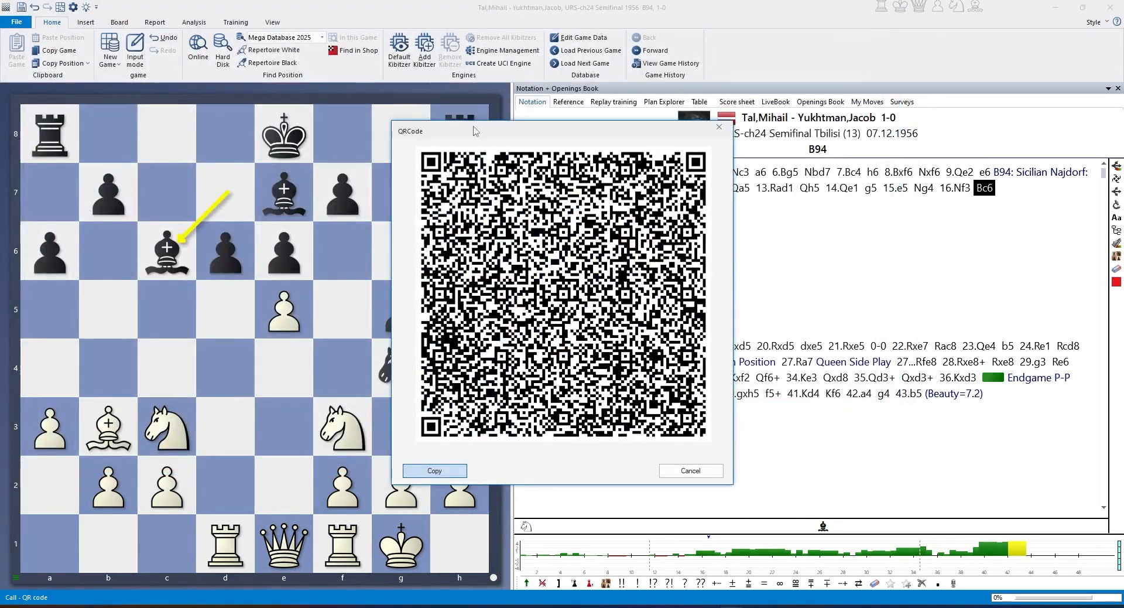
Step: Move the QRCode dialog aside and copy the QR code image to the clipboard
left_click_drag(473, 130, 574, 138)
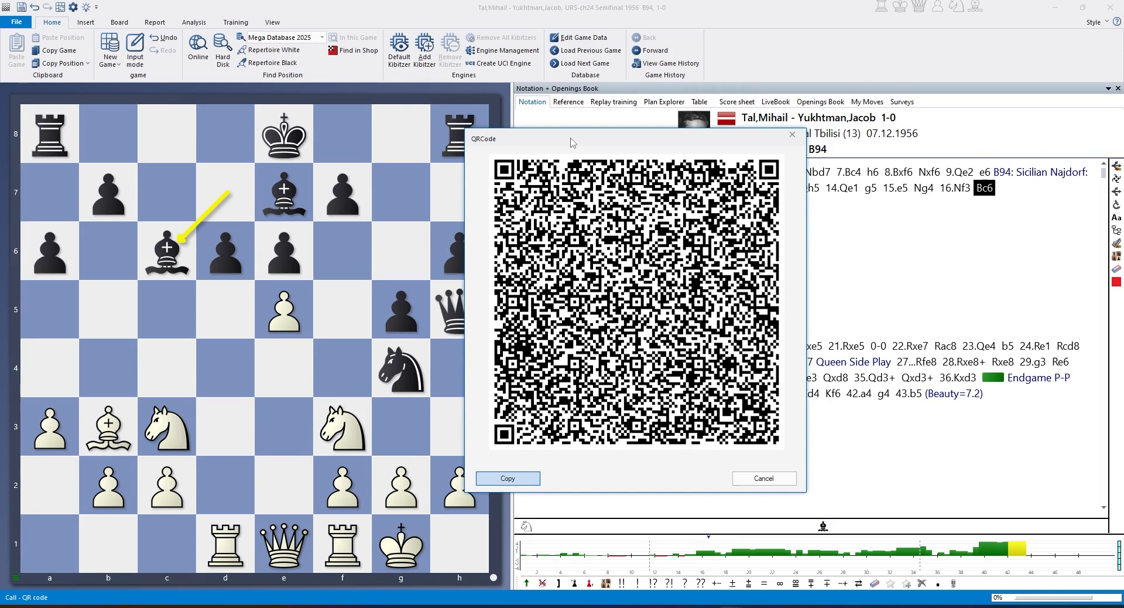
mouse_move(629, 476)
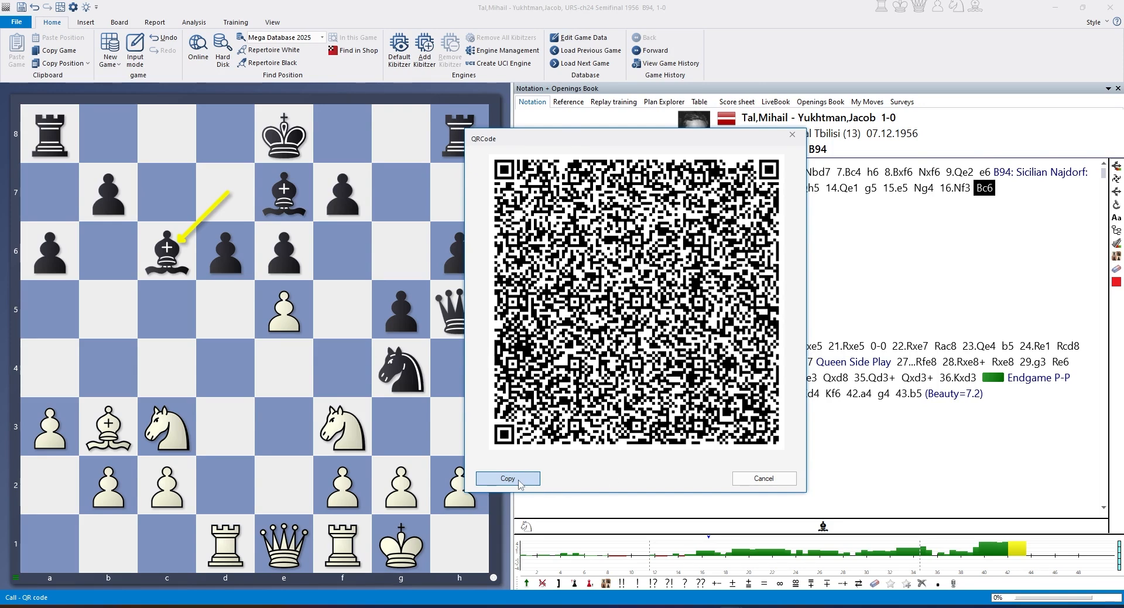
left_click(508, 478)
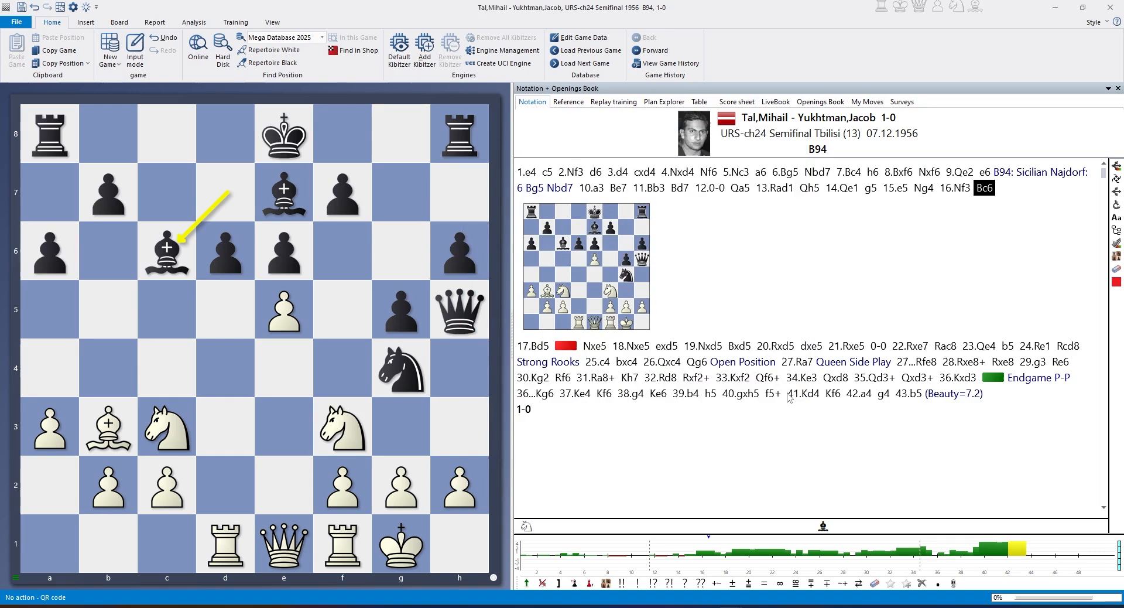
mouse_move(818, 407)
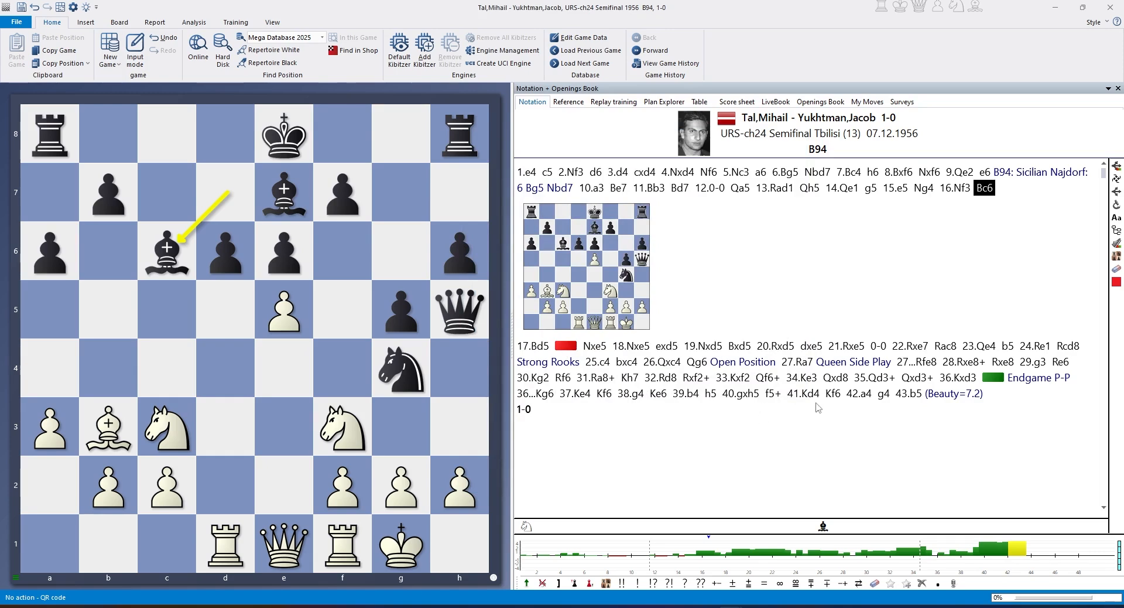
Step: Paste the QR code into the blank Word document and enlarge the image
key("alt+tab")
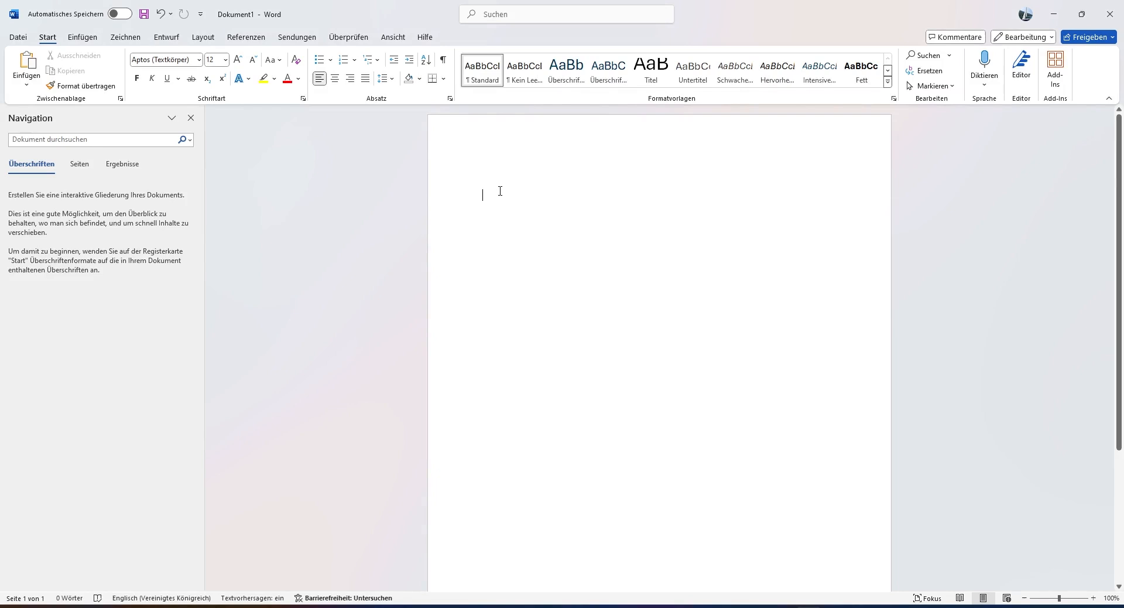
key("ctrl+v")
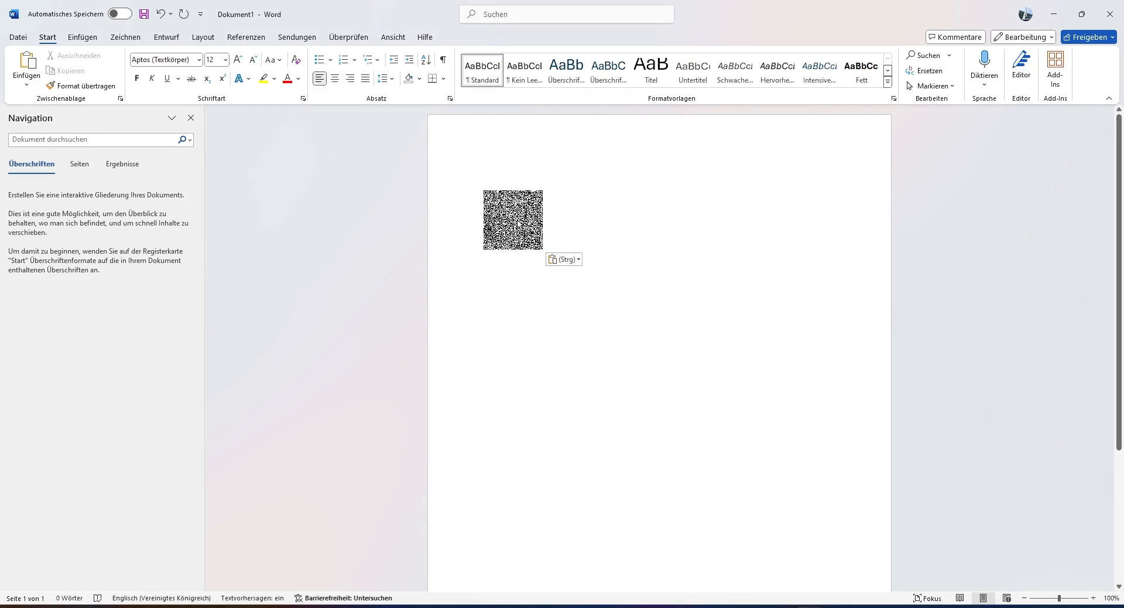
left_click(512, 220)
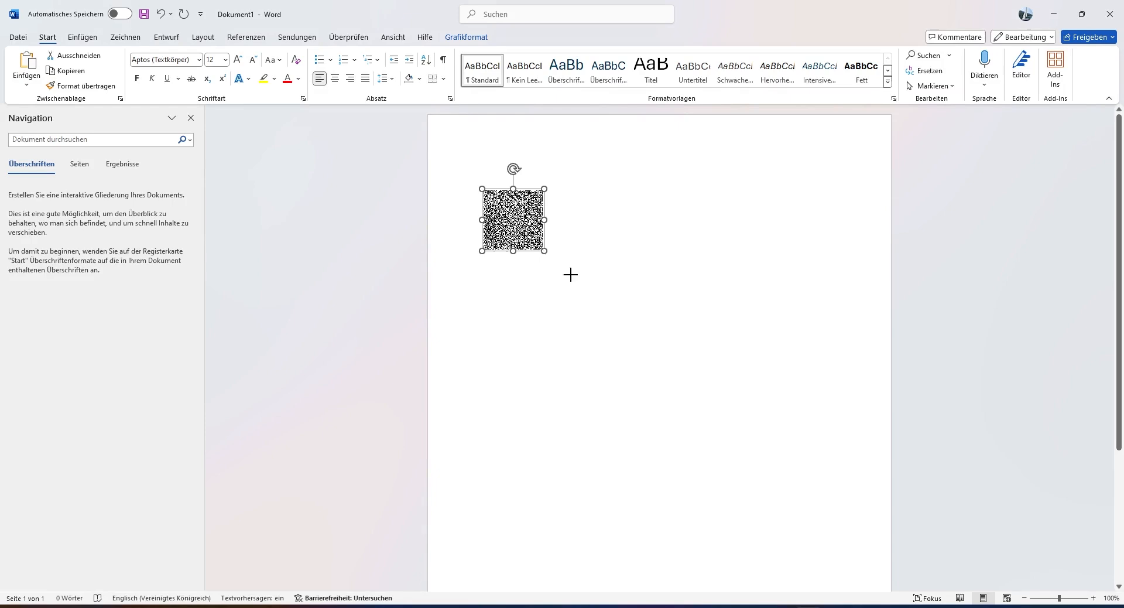
left_click_drag(547, 254, 616, 320)
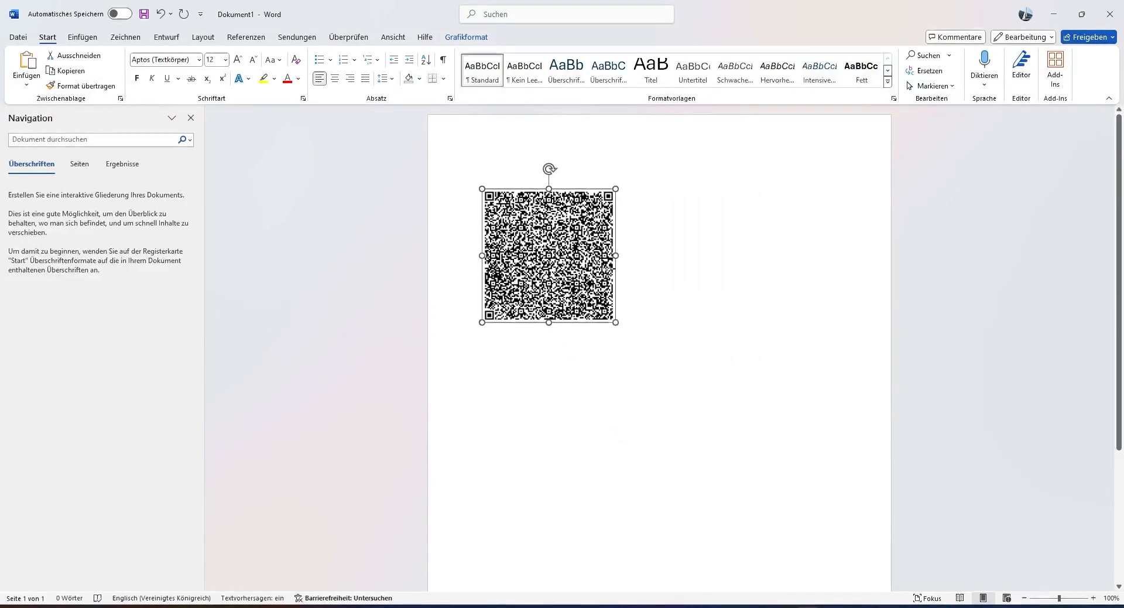
Step: Add the caption "An interesting game of Tal:" above the QR code
left_click(604, 141)
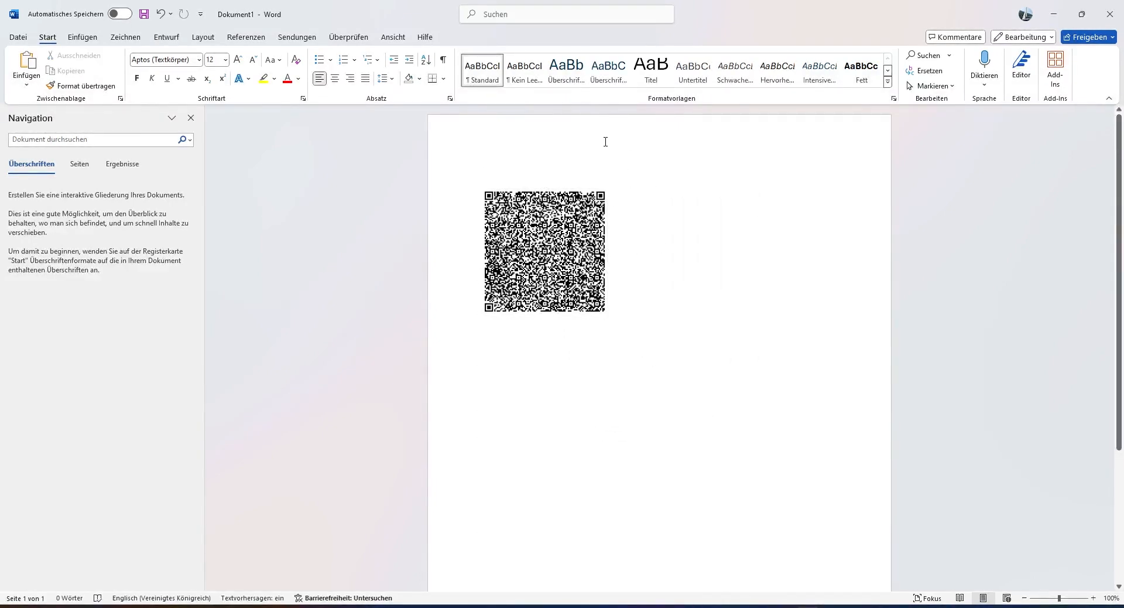
type("An interesting game of T")
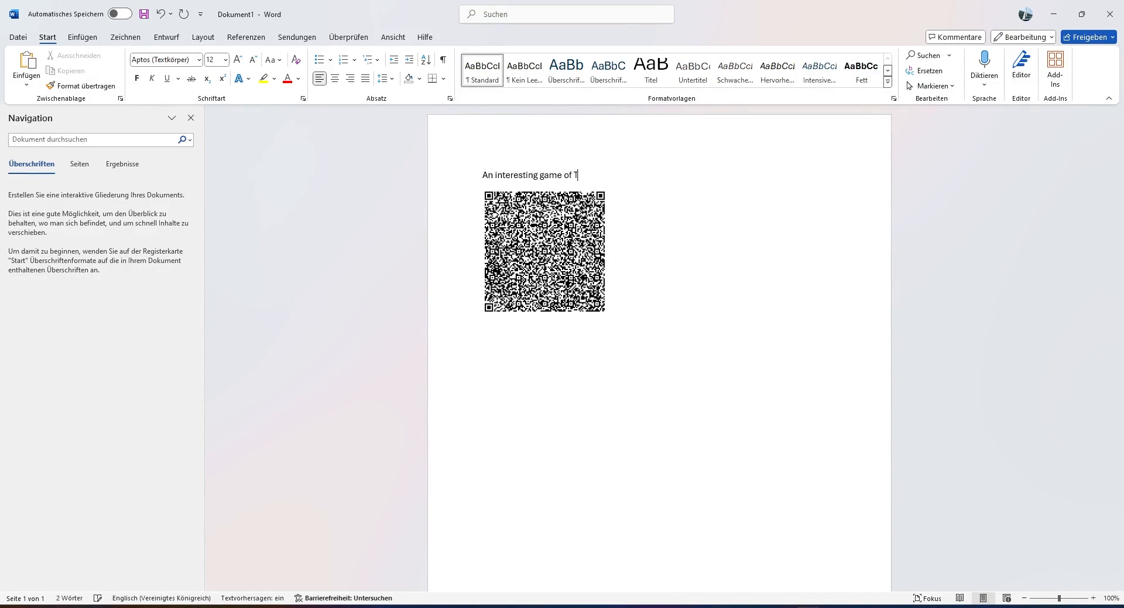
type("al:")
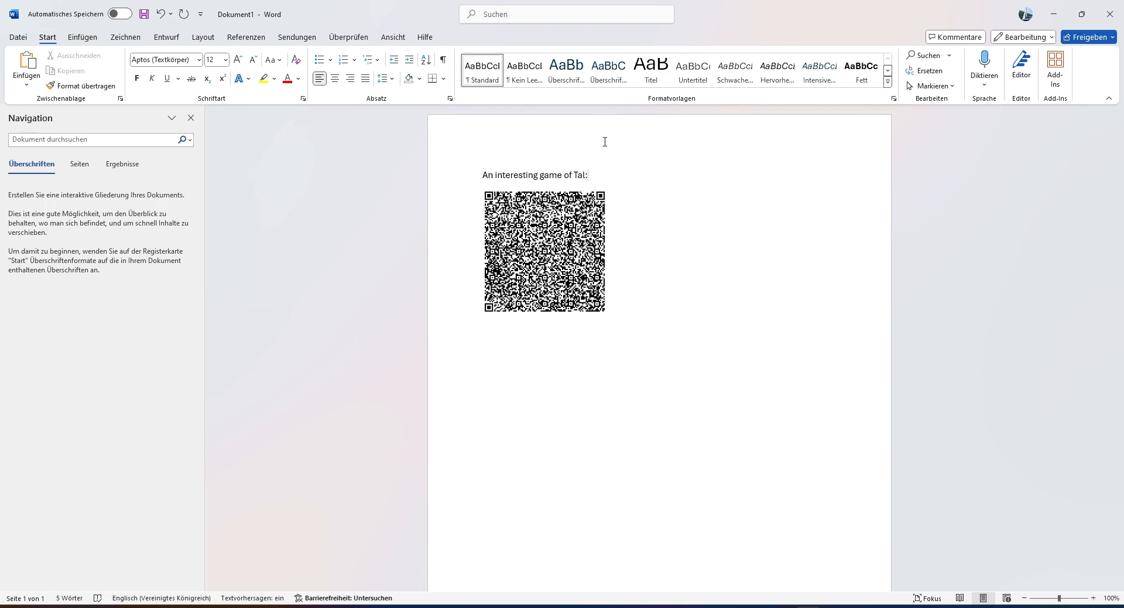
left_click(588, 174)
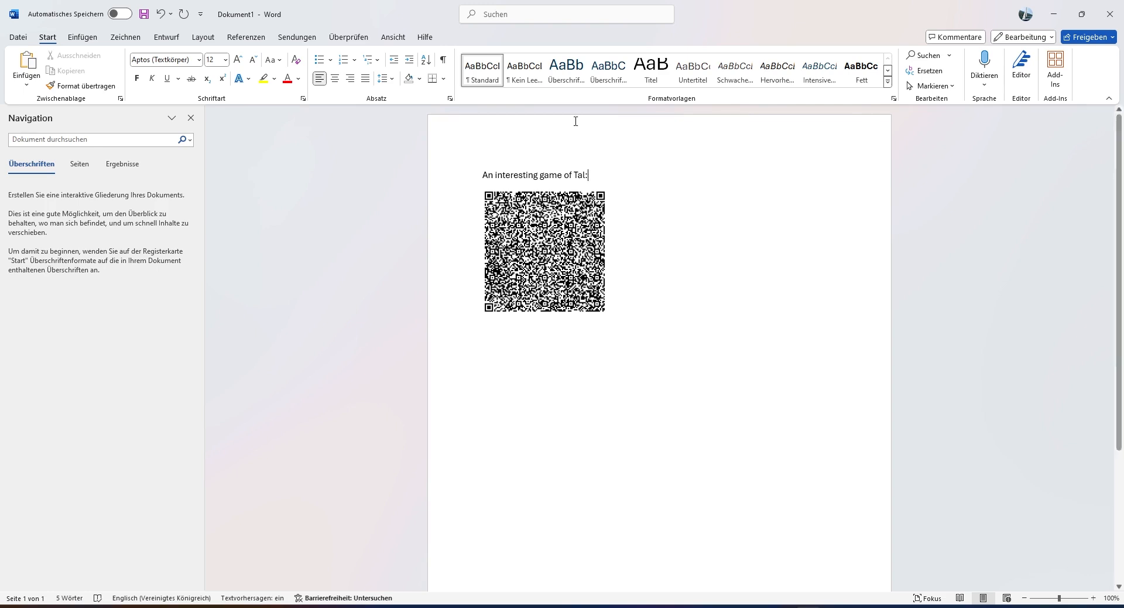
mouse_move(469, 202)
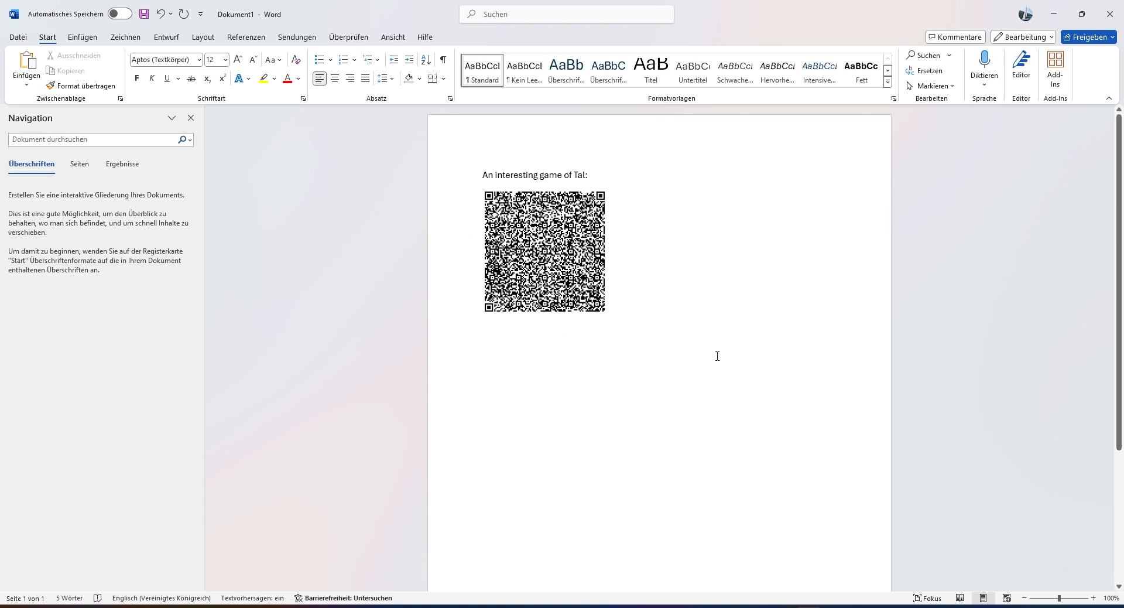
left_click(587, 174)
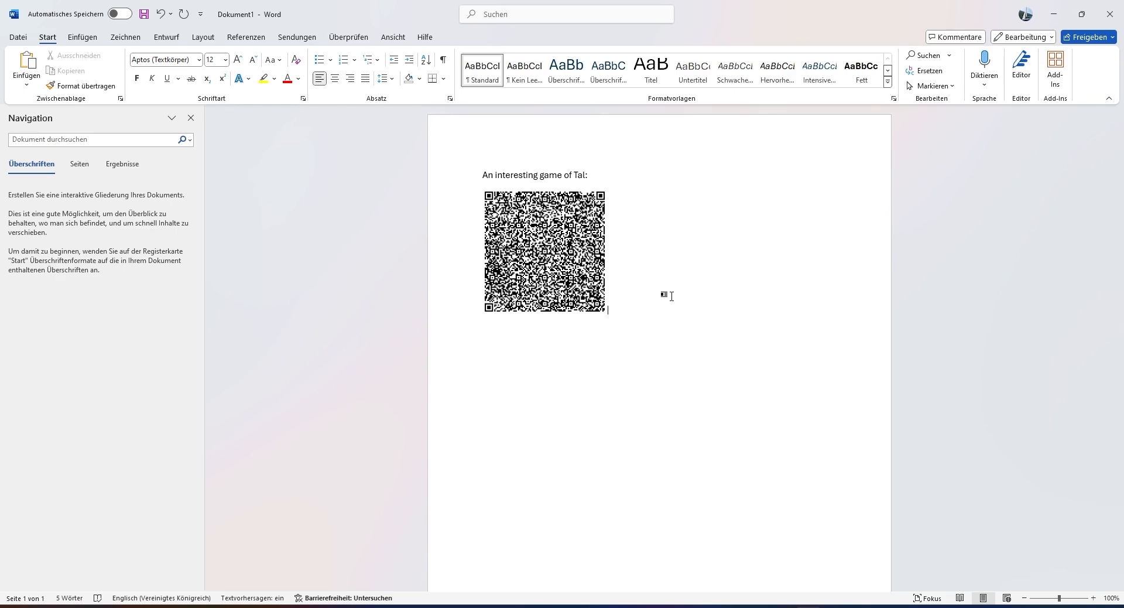
Step: Switch back through the Tal game window to the ChessBase 18 main database window
key("alt+tab")
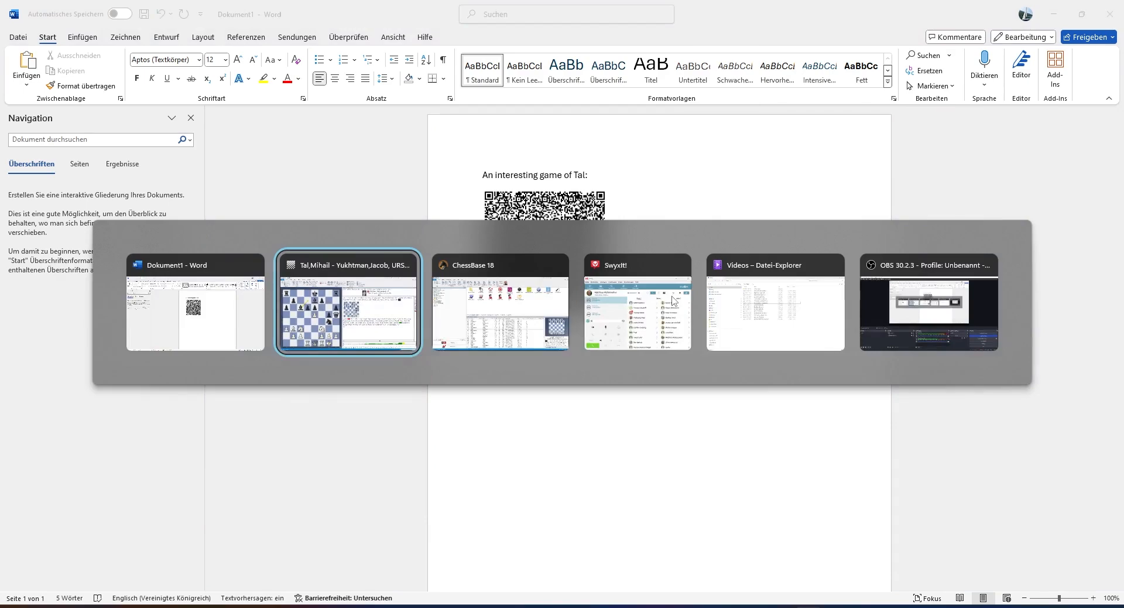
left_click(348, 301)
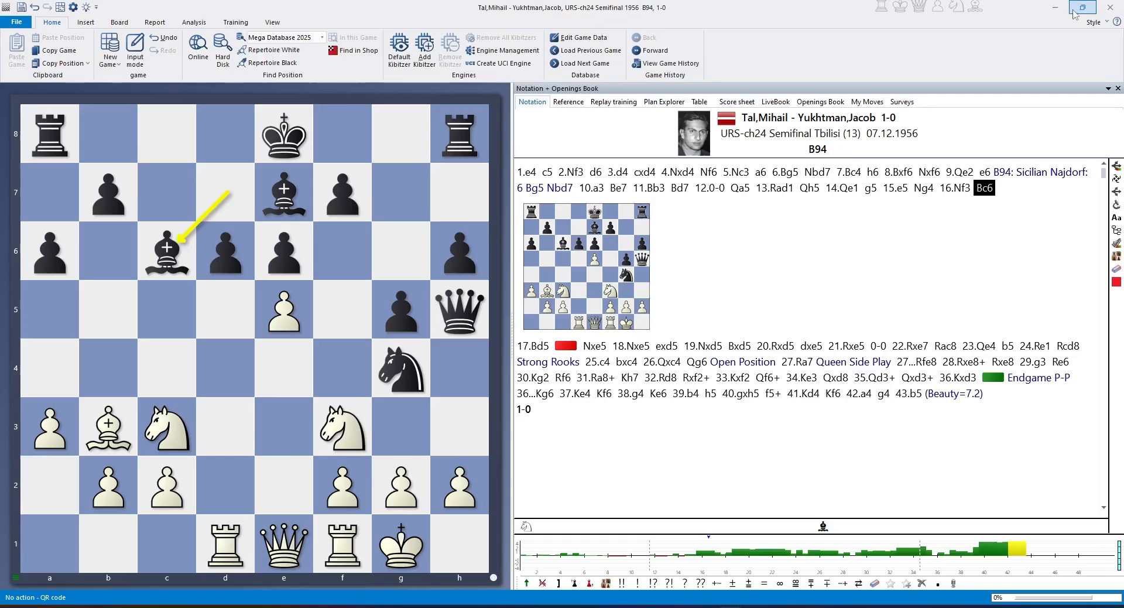
key("alt+tab")
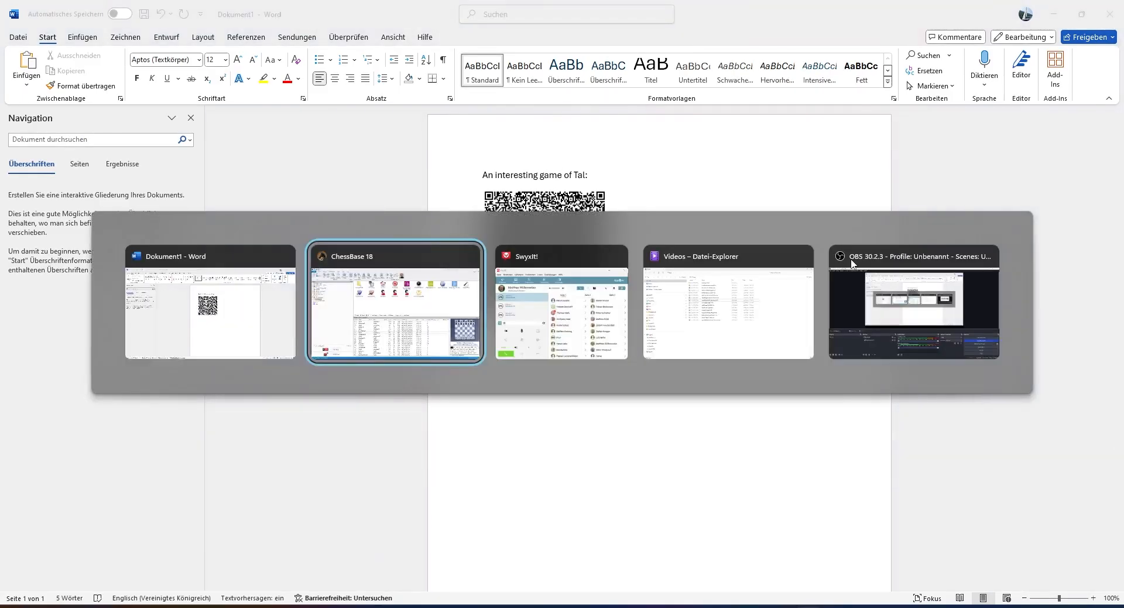
left_click(395, 301)
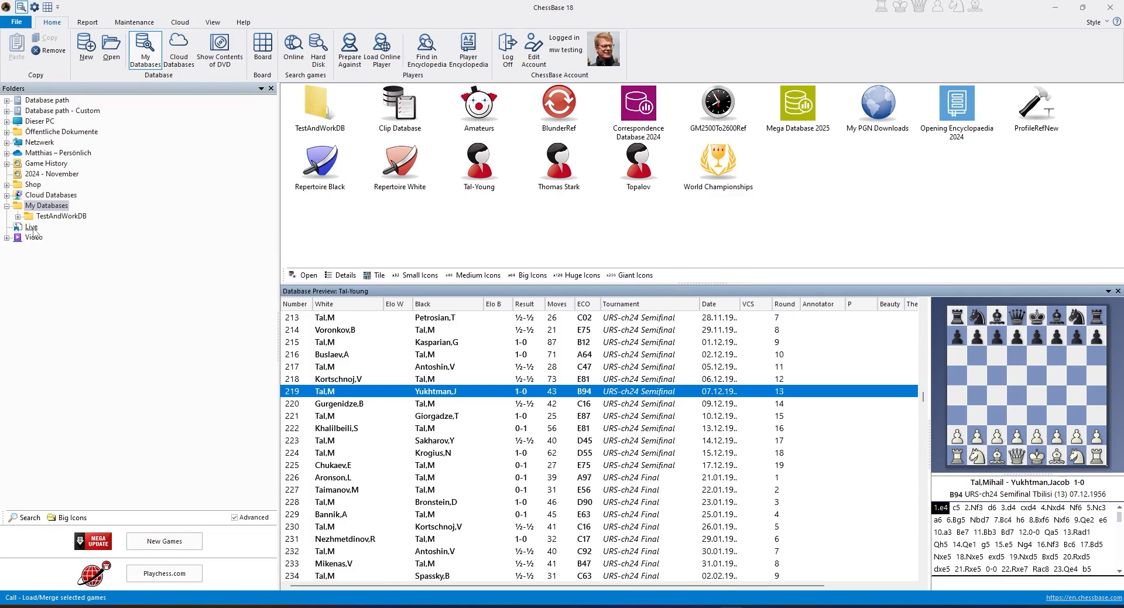
Step: Open the Tactics database's 30-game list from the Live folder
left_click(32, 227)
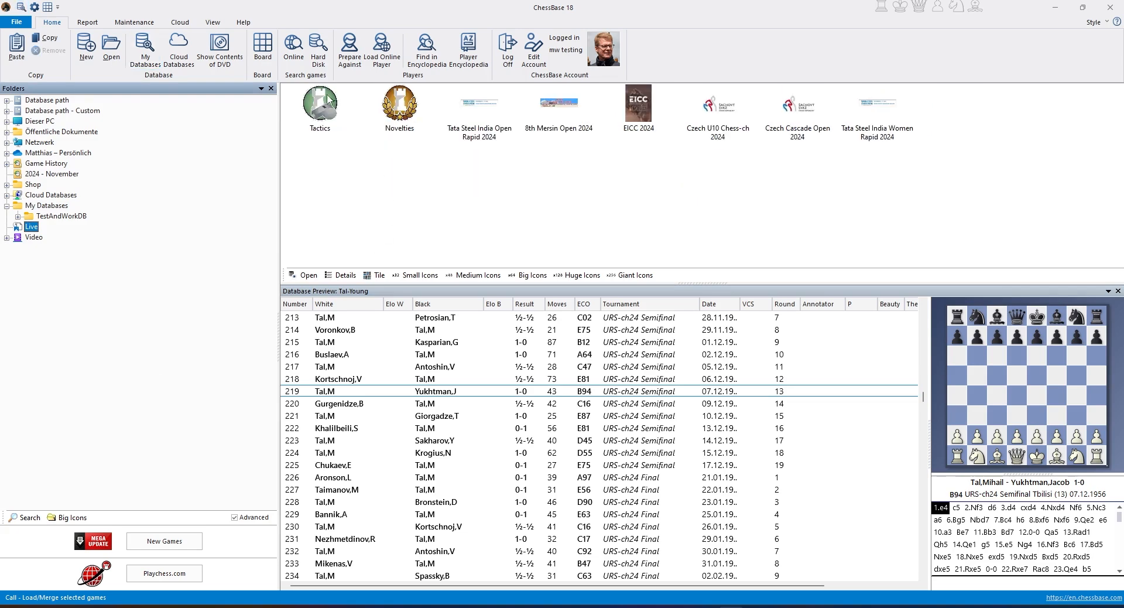
mouse_move(645, 295)
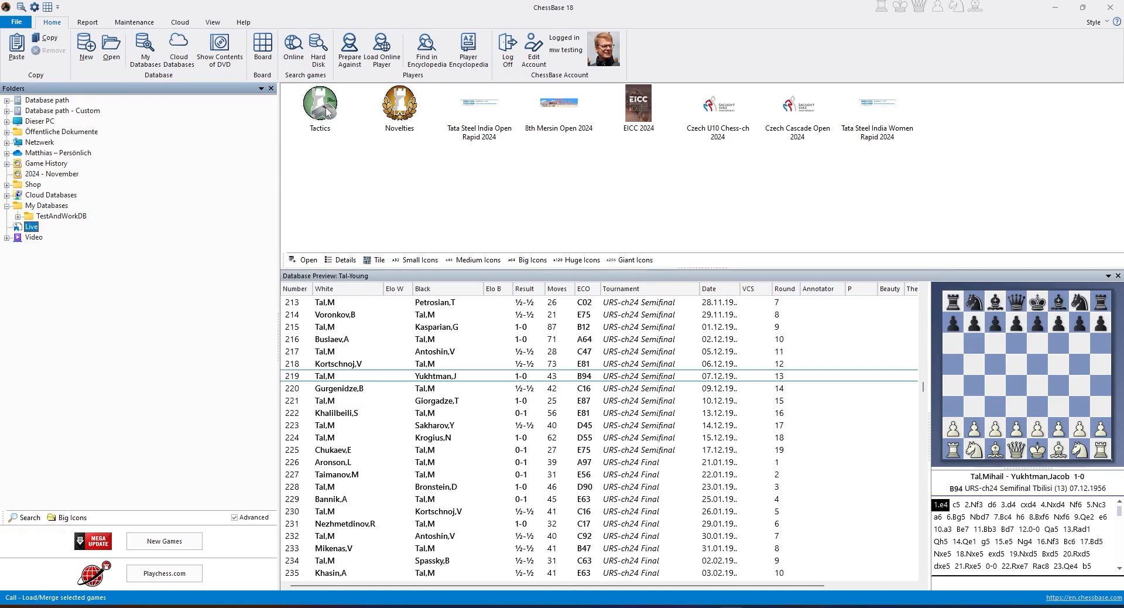
double_click(320, 105)
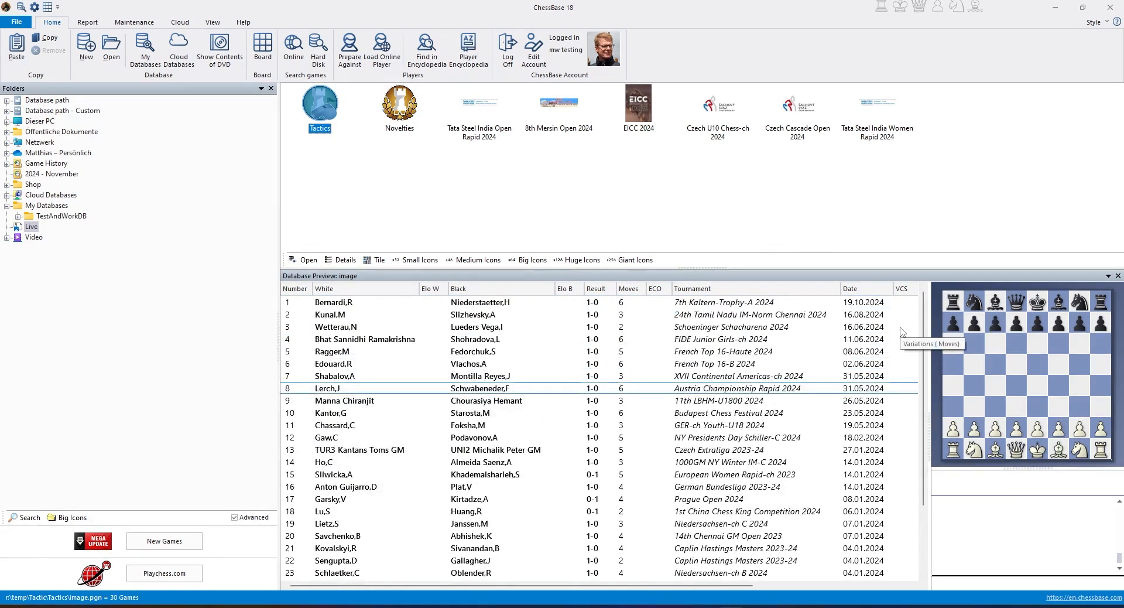
mouse_move(929, 356)
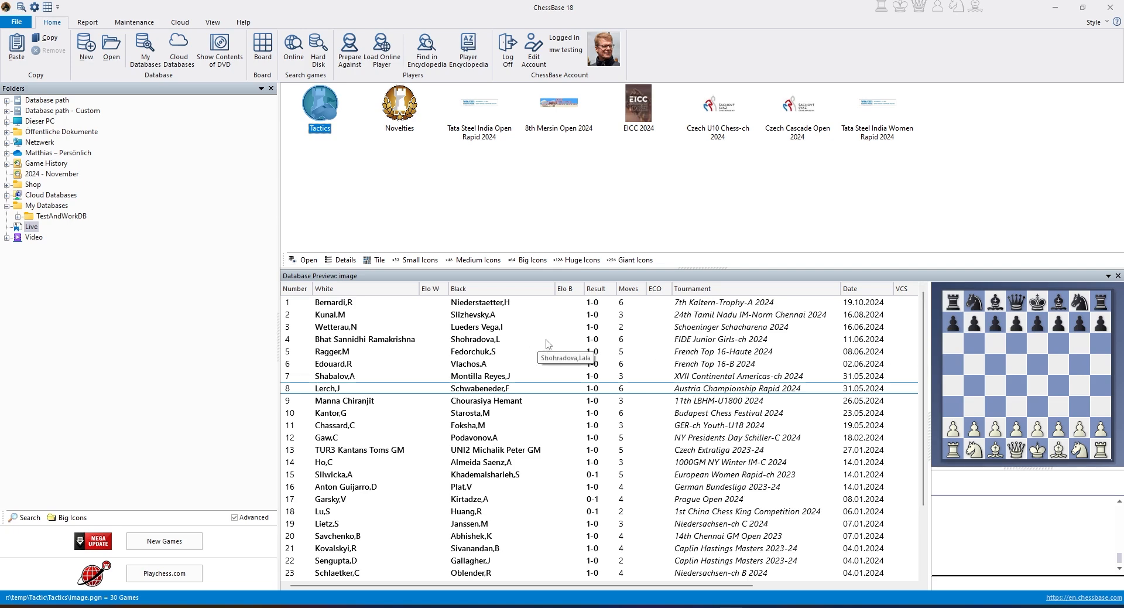
Step: Select games 3 through 10 as the puzzles for the training sheet
left_click(336, 327)
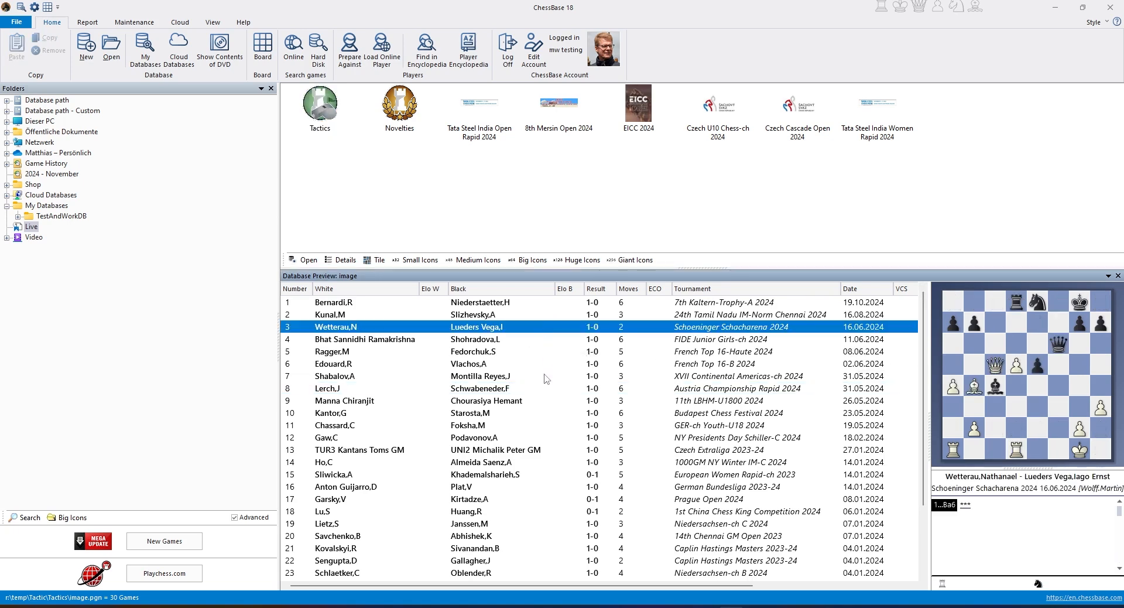
left_click(335, 376)
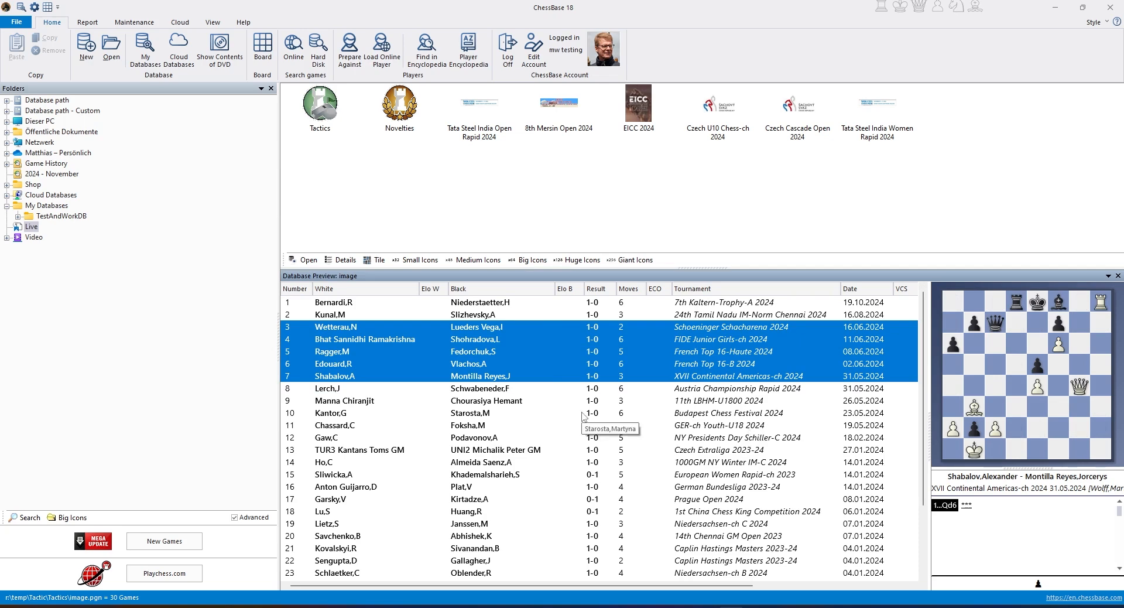
left_click(330, 413)
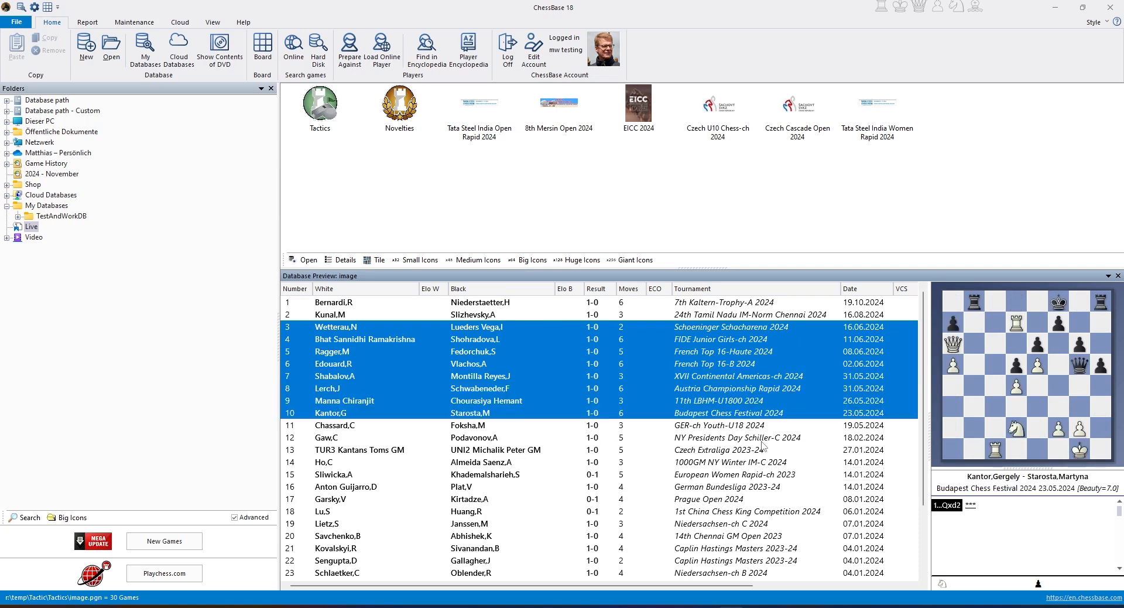
mouse_move(754, 451)
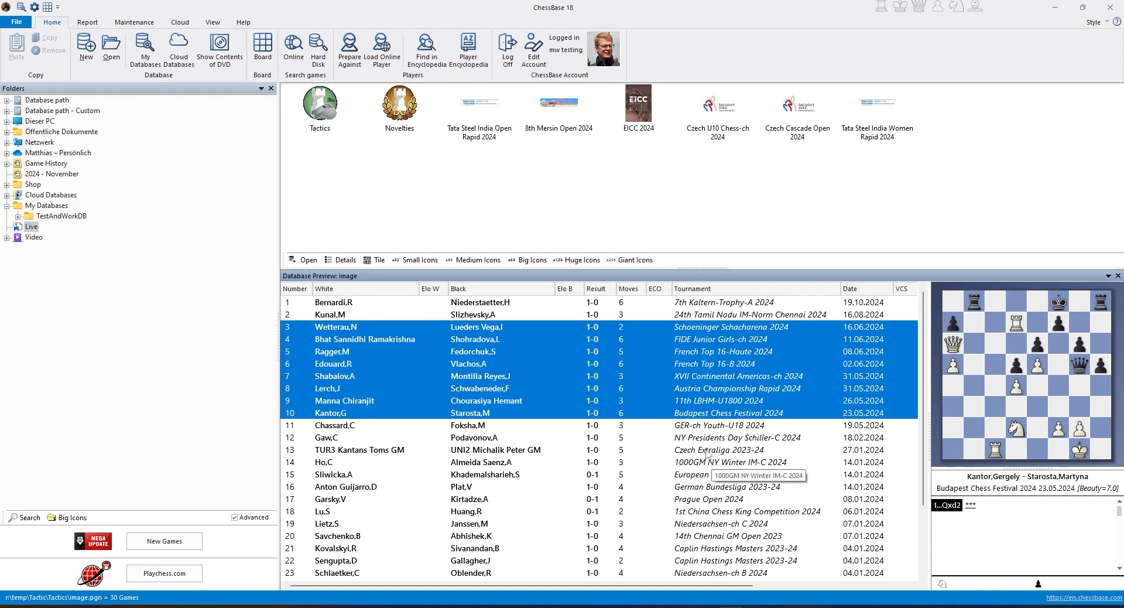
mouse_move(706, 462)
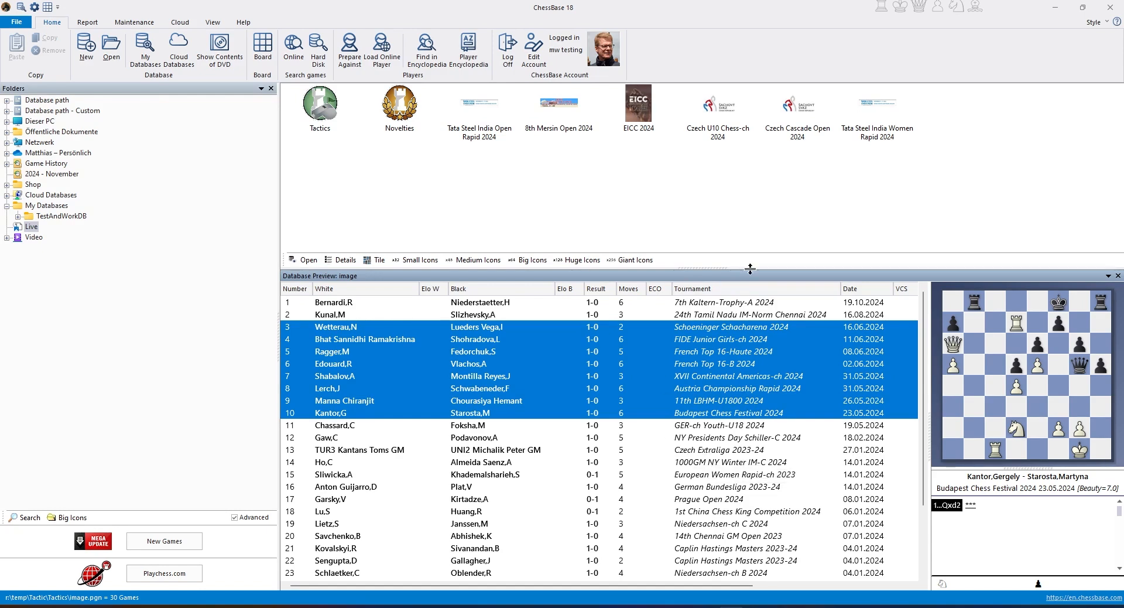
mouse_move(751, 279)
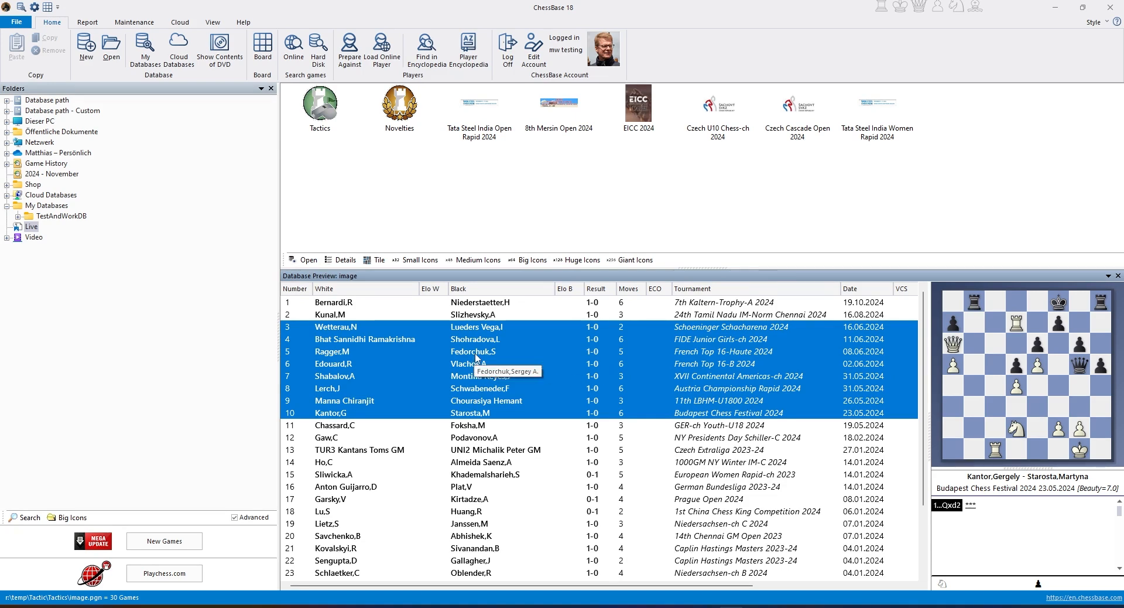
Step: Print the selection as multiple training diagrams with QR-code solutions and preview the solutions page
right_click(473, 351)
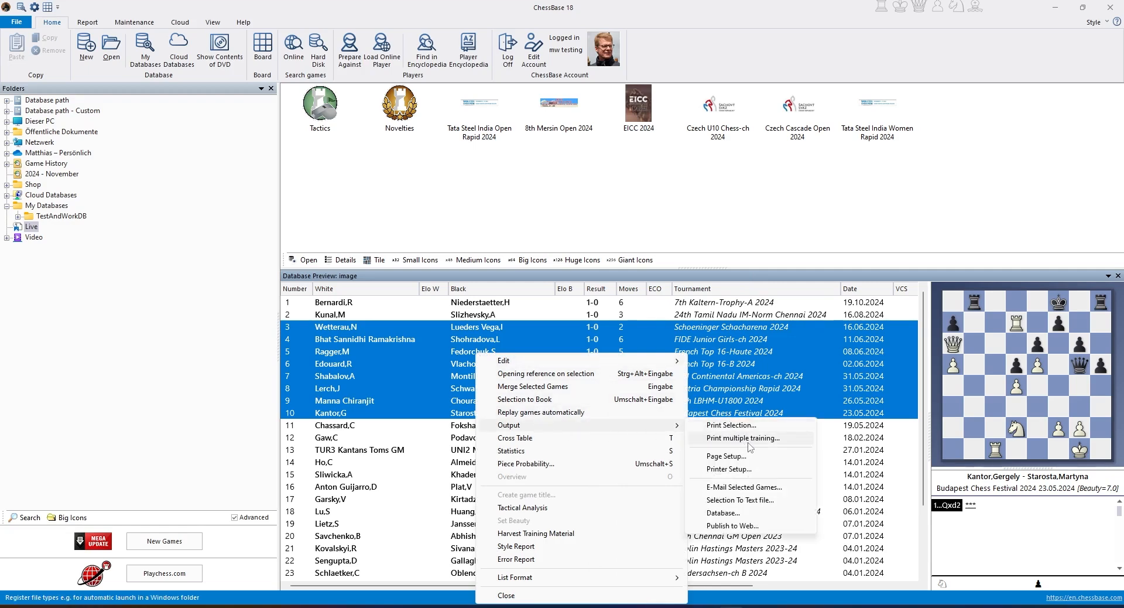
left_click(737, 438)
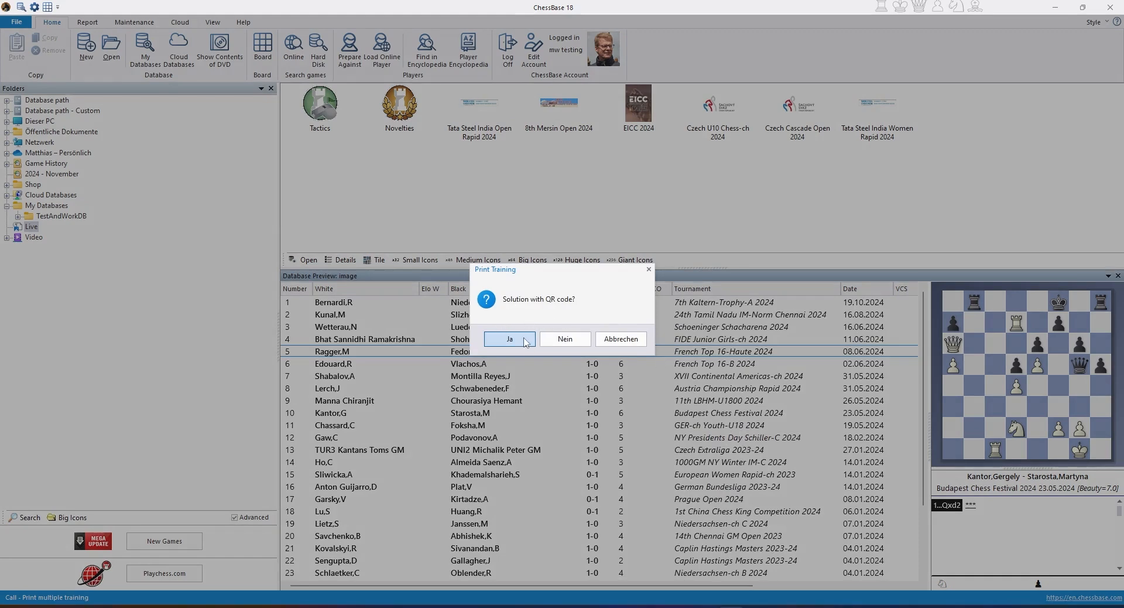
left_click(508, 338)
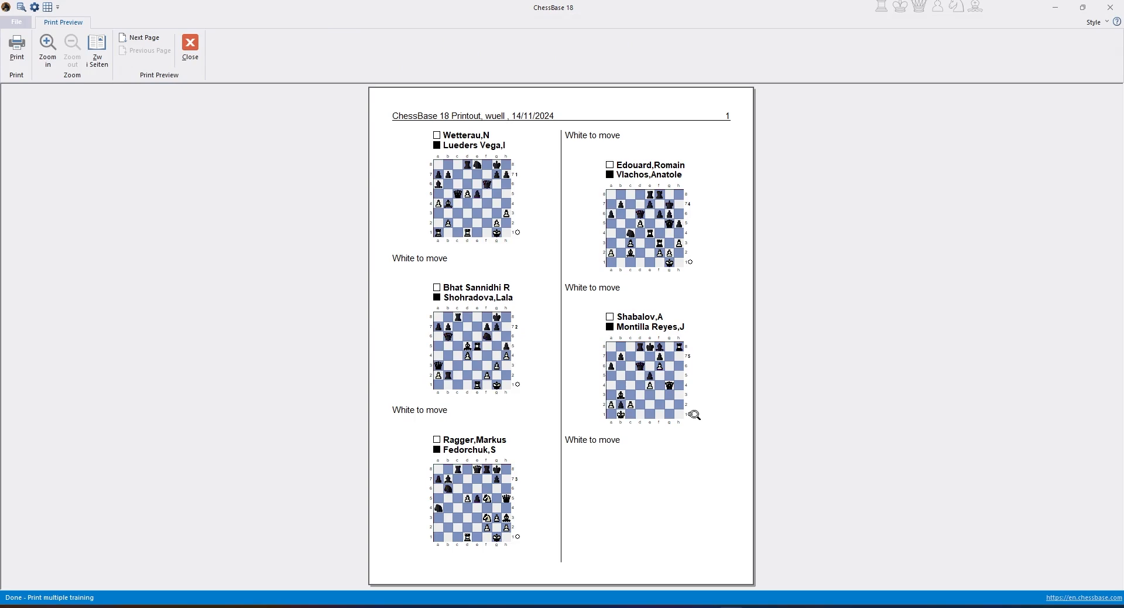
left_click(144, 36)
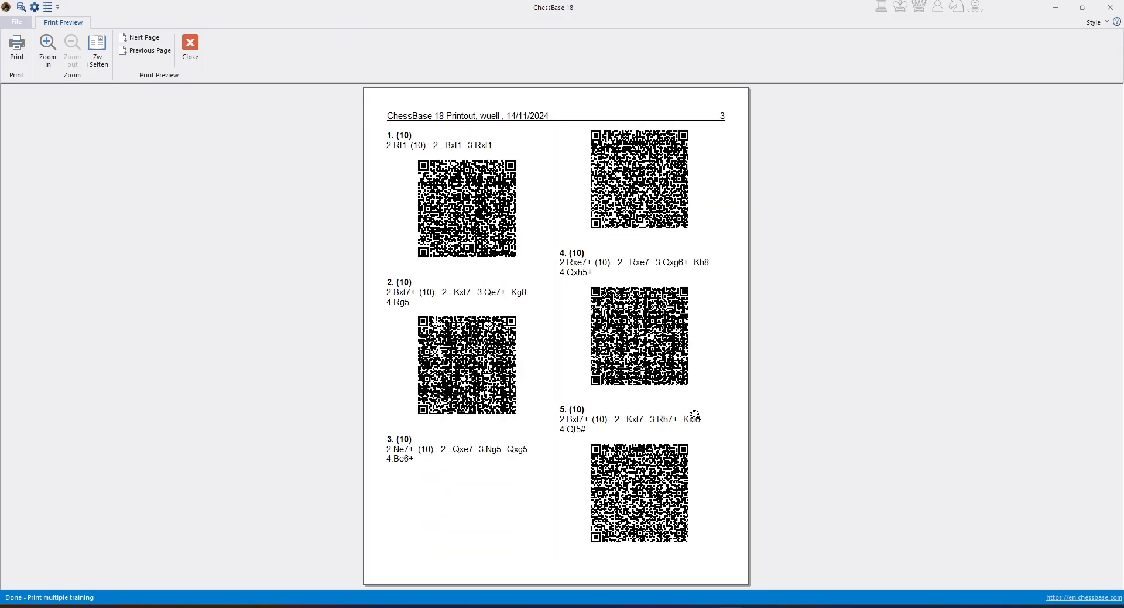